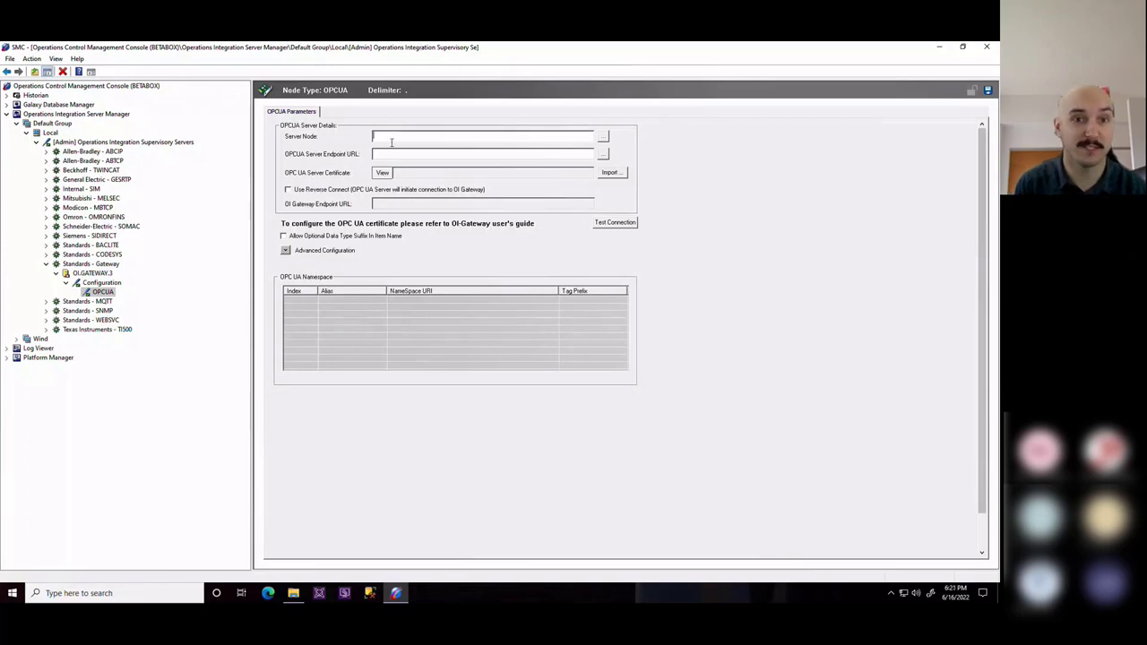
- Set Server Node MINION, endpoint opc.tcp://MINION:48010, and import the server certificate file
text(MINION)
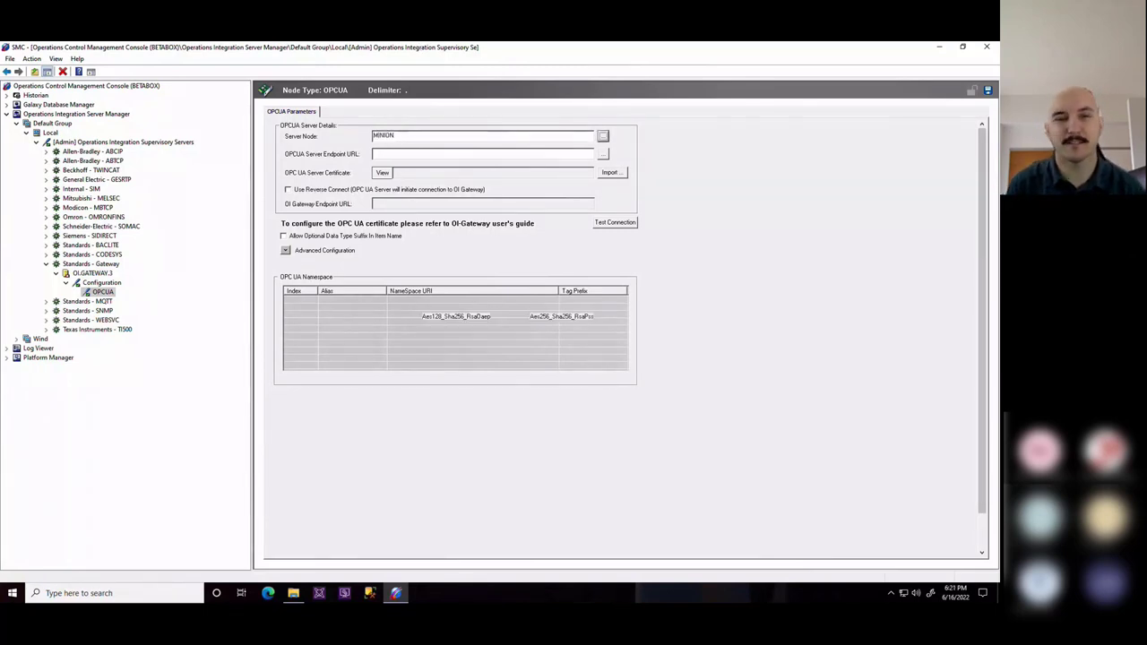
text(opc.tcp://MINION:48010)
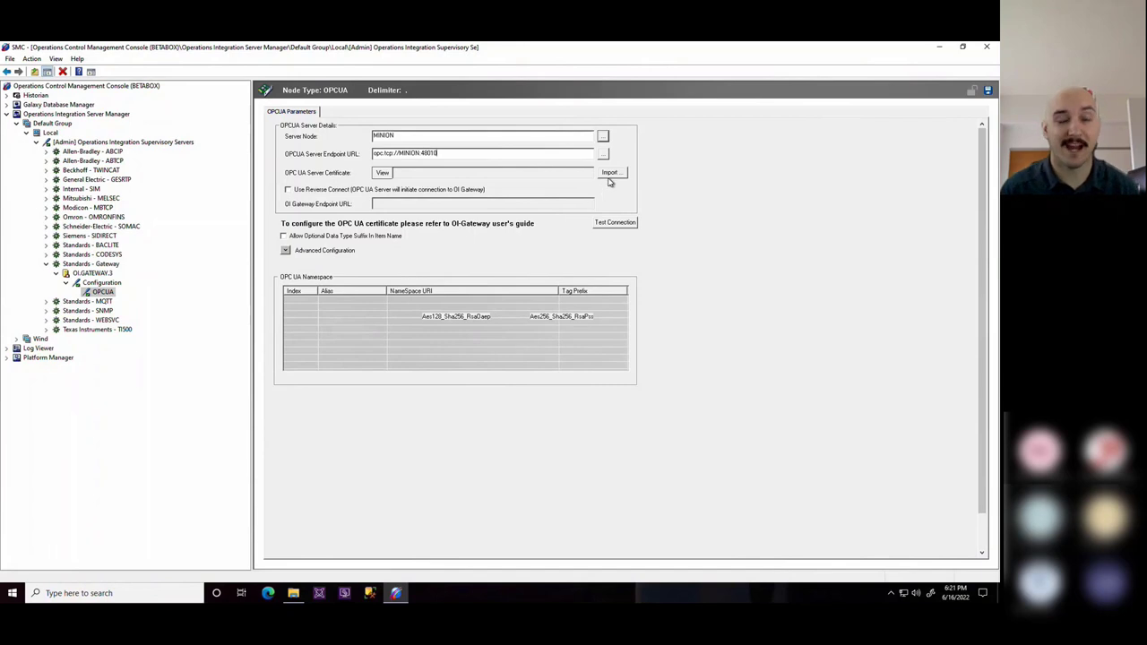
click(611, 172)
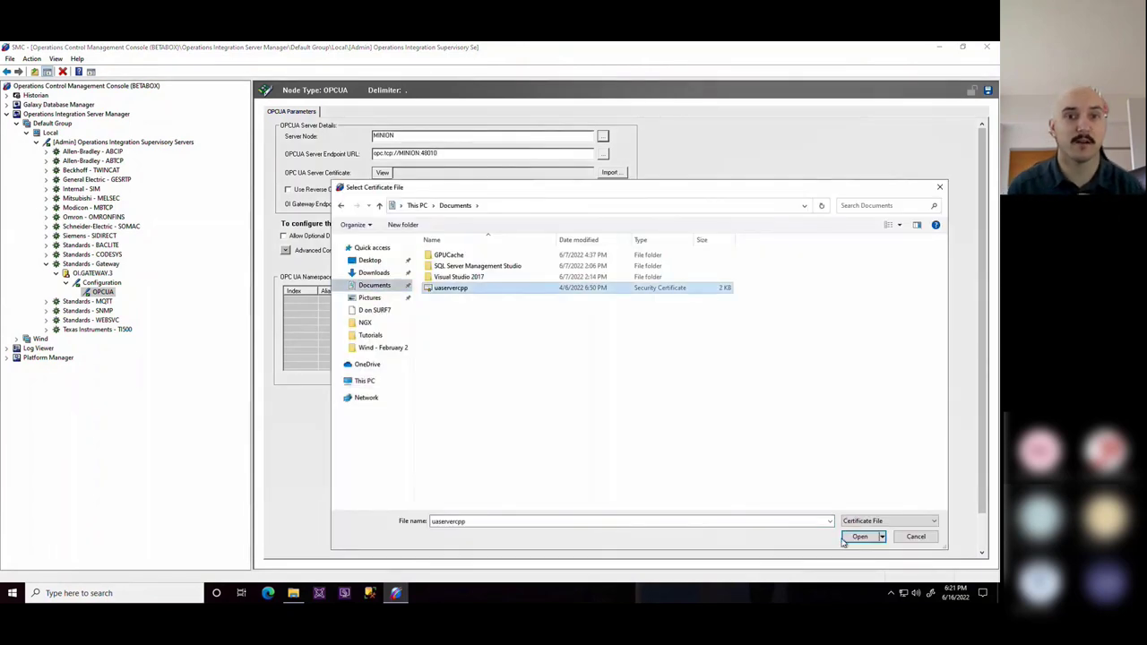
click(860, 538)
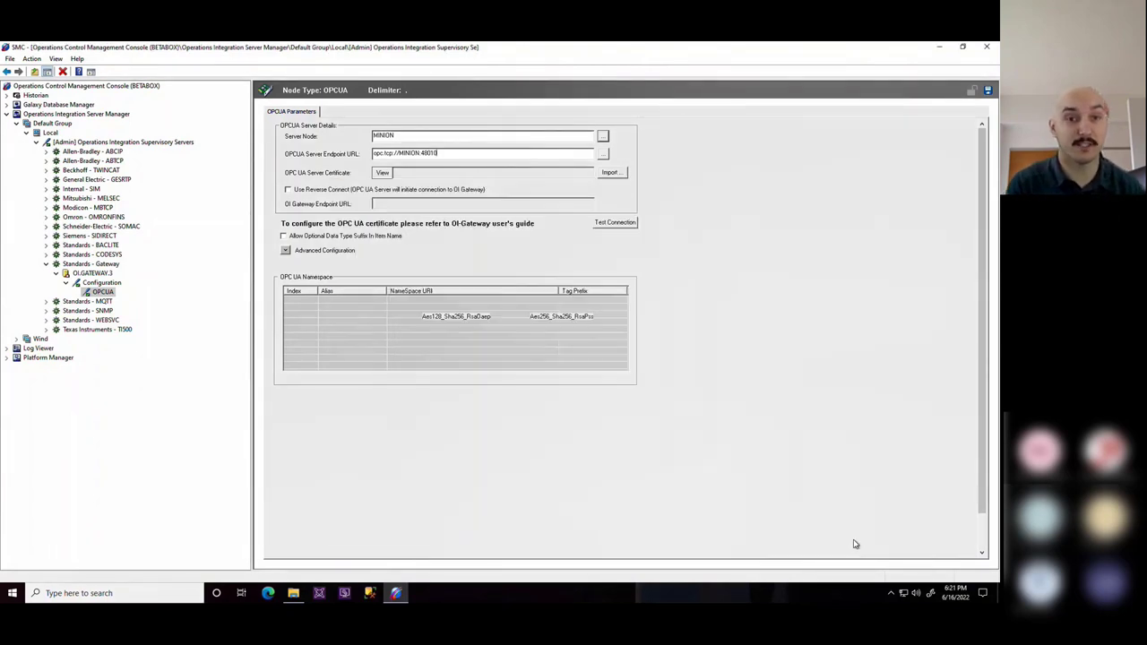
click(382, 172)
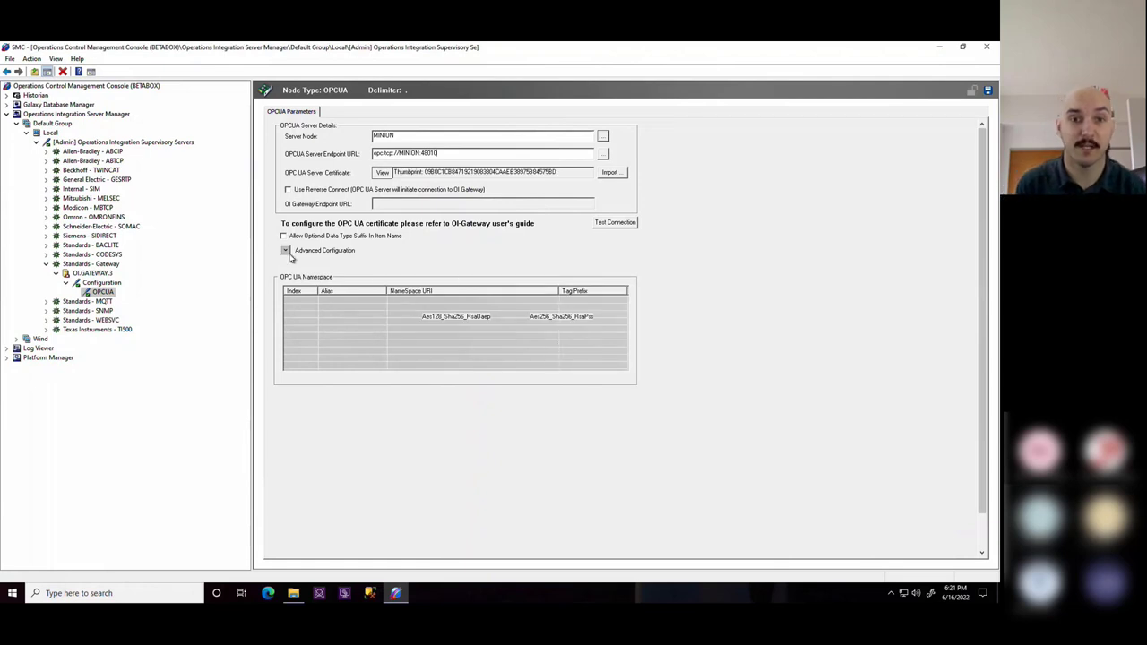
- Enable Advanced Configuration with user aaDemo, run a connection test and cancel it
click(287, 251)
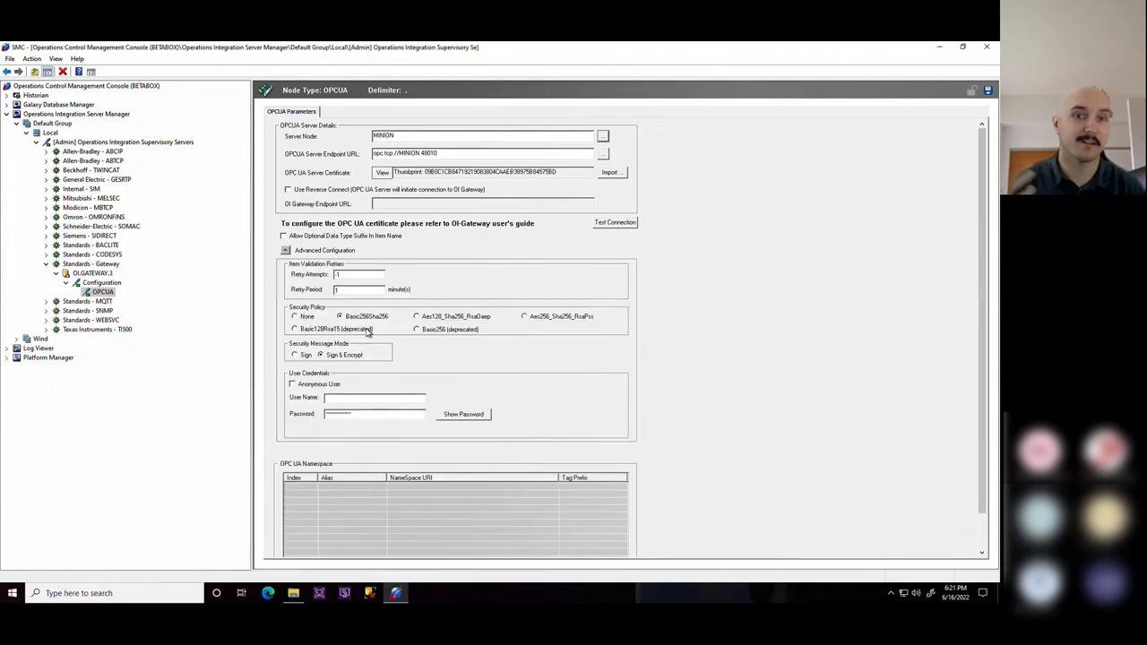
text(aaDemo\Rick)
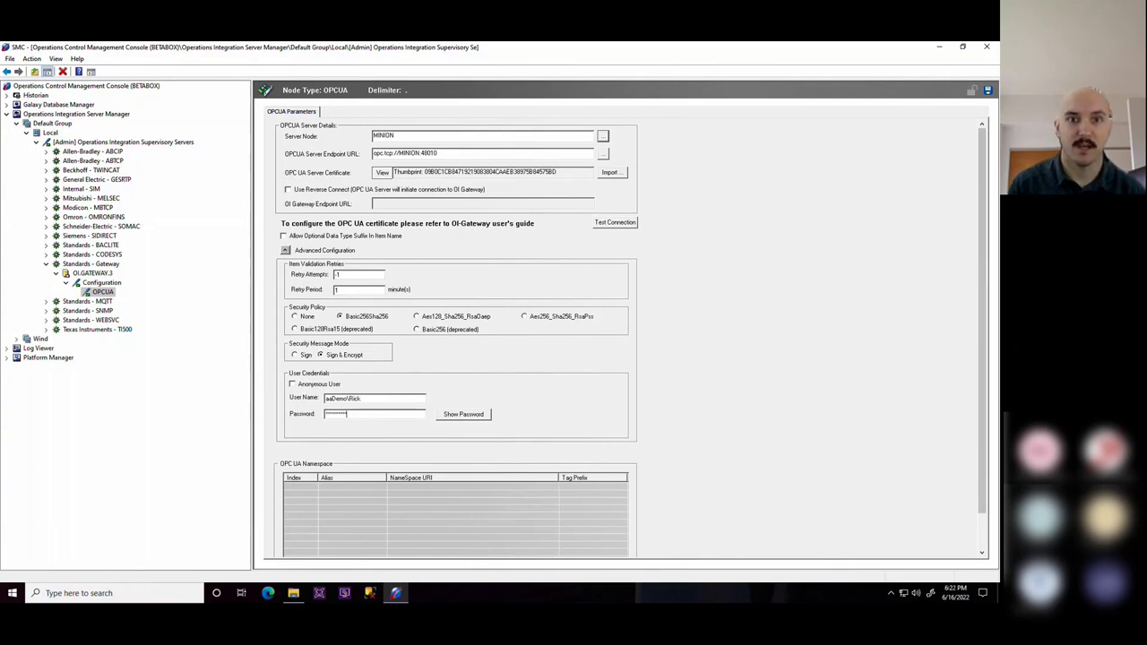
click(615, 223)
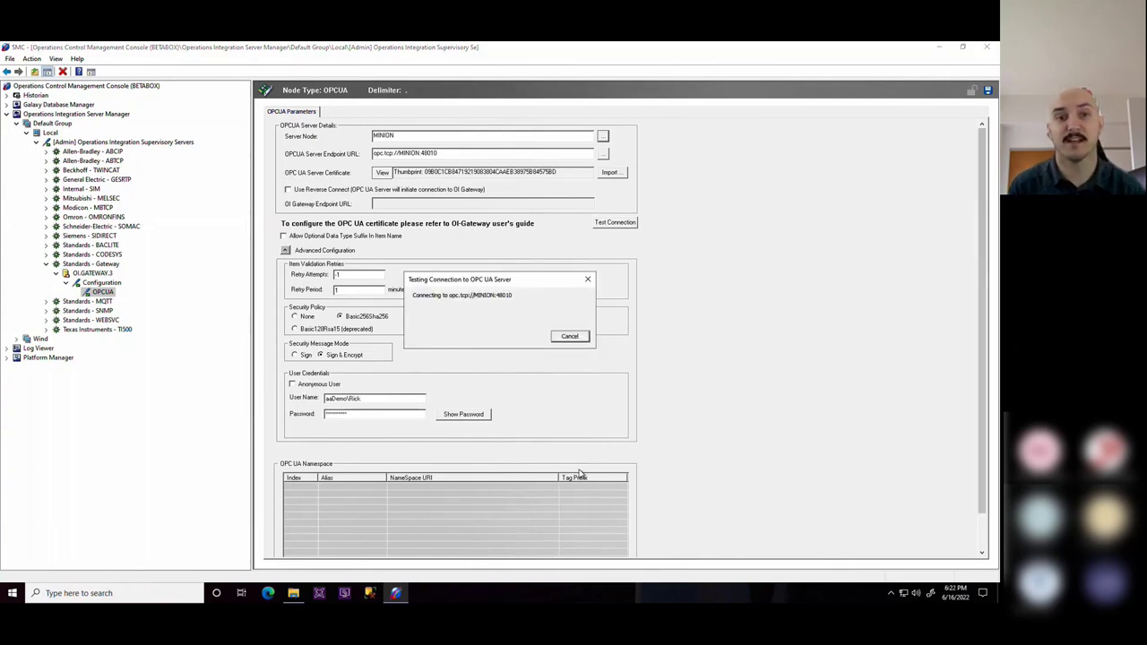
click(570, 337)
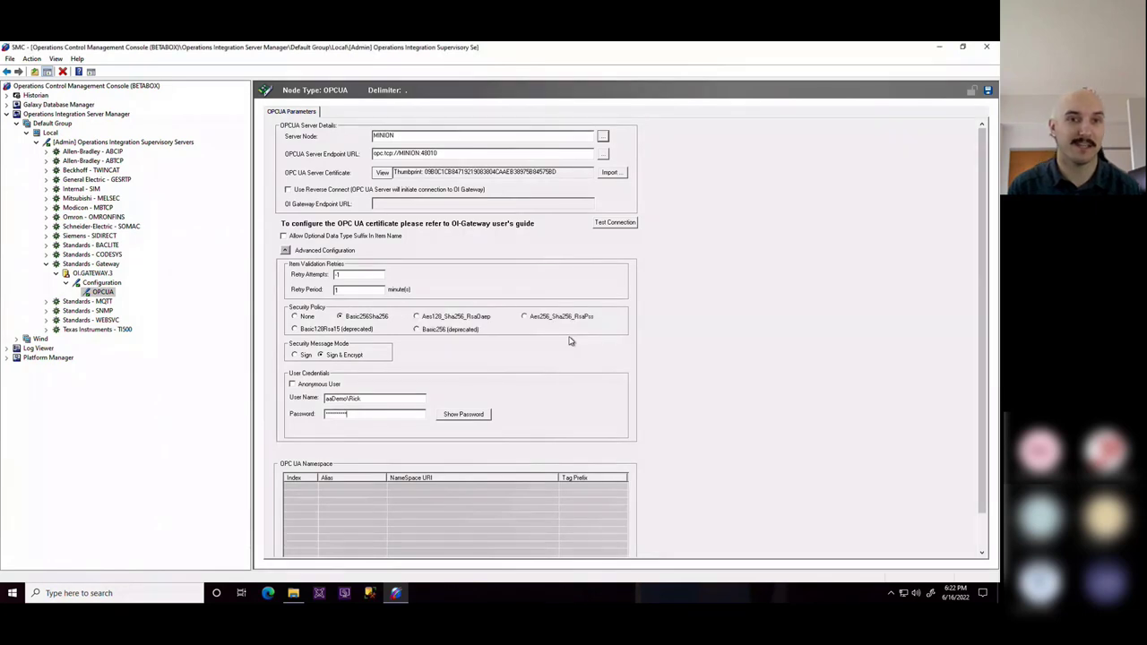
click(289, 190)
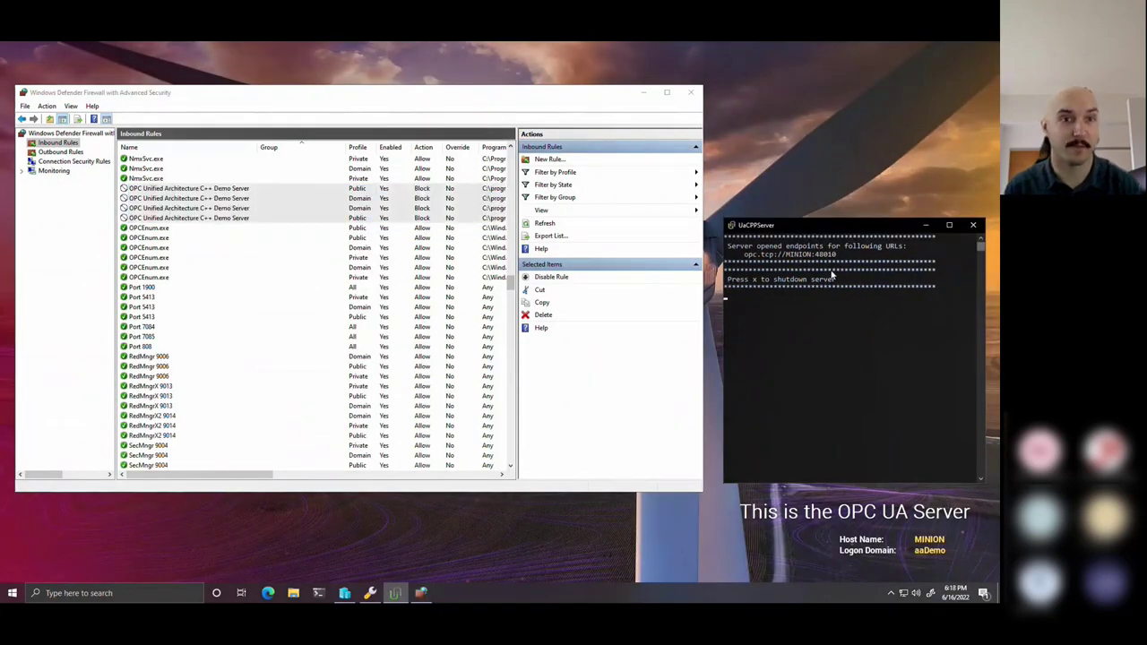
- Bring up the UA server administration settings beside the firewall inbound rules
click(188, 197)
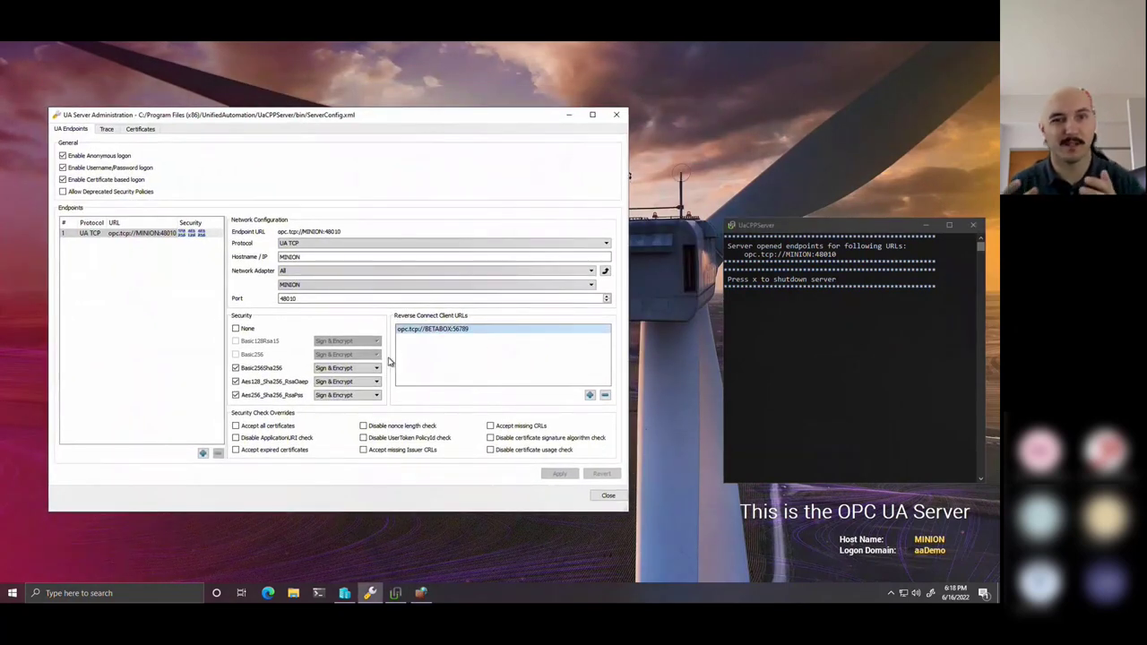
mouse_move(457, 344)
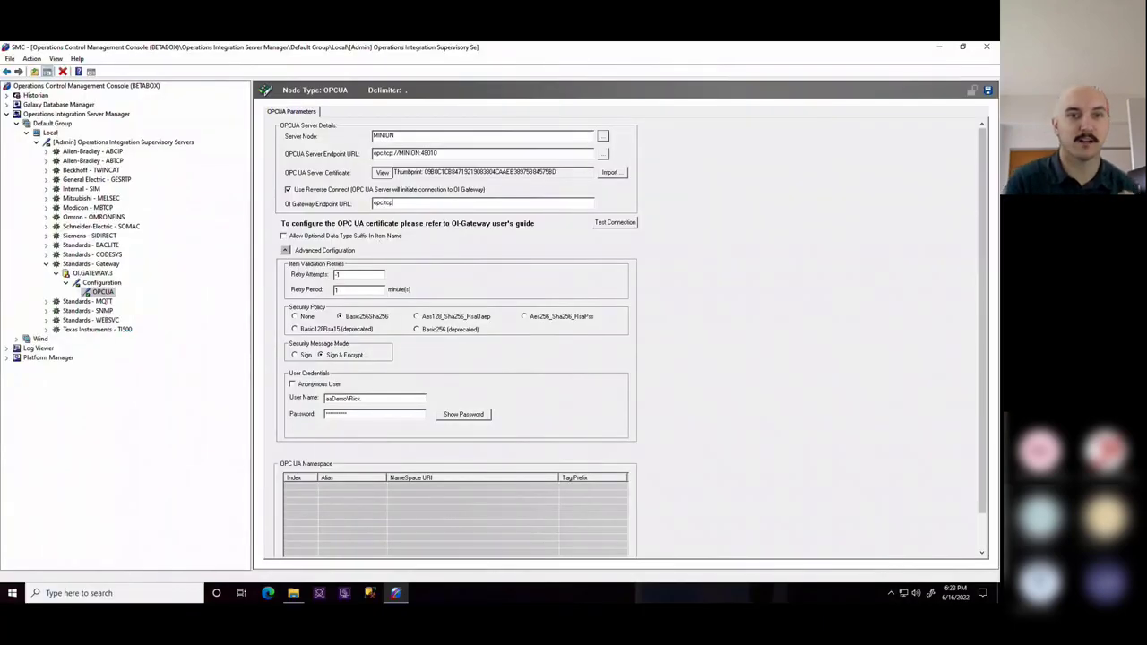
- Set OI Gateway Endpoint URL opc.tcp://BETABOX:56789 for reverse connect and start a connection test
text(opc.tcp://BETABOX:56789)
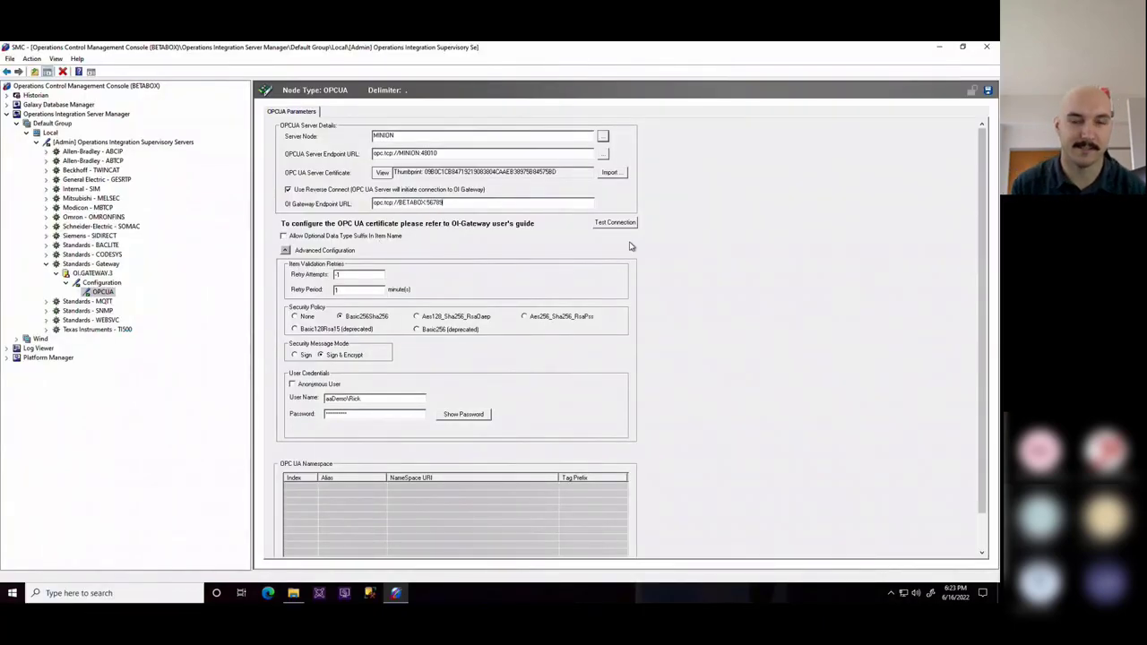
click(615, 222)
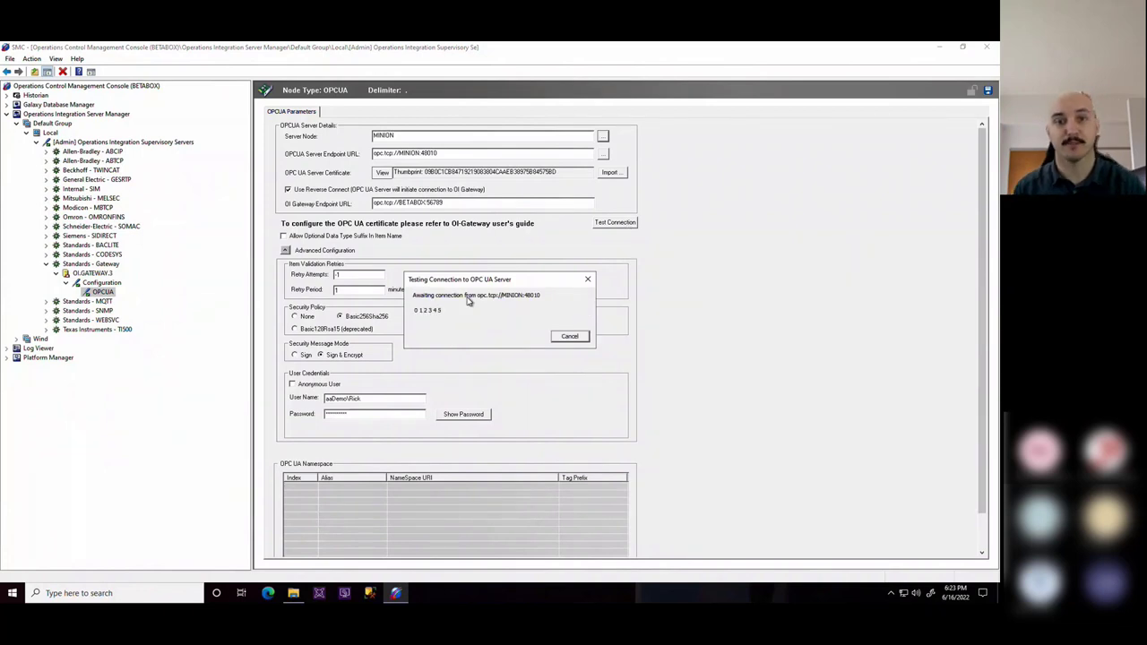